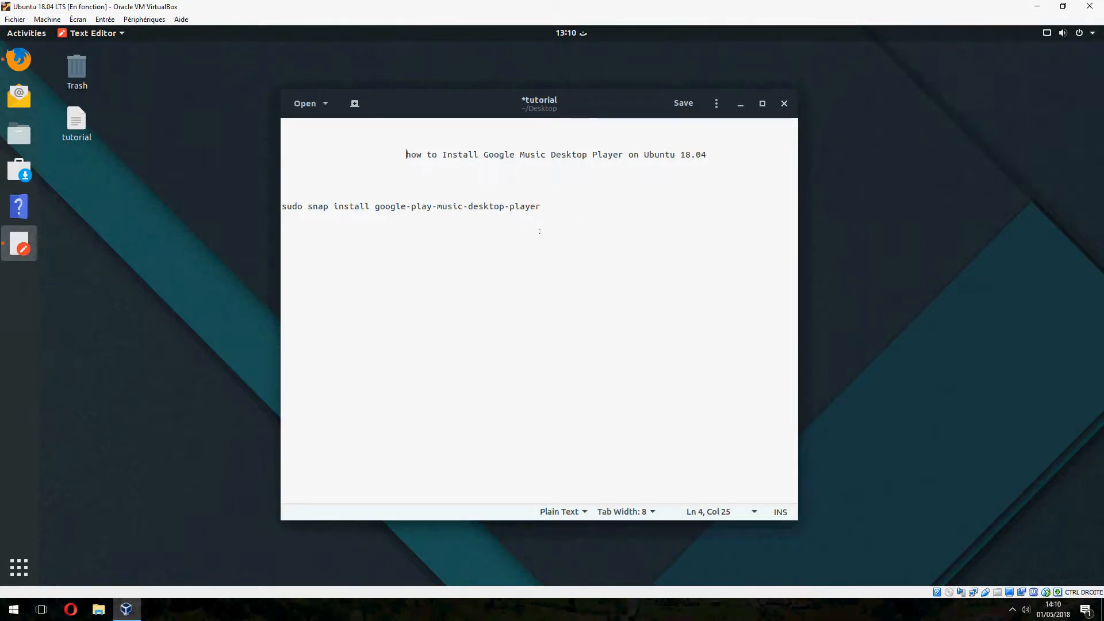
Select the 'sudo snap install google-play-music-desktop-player' line in the gedit notes.
triple_click(411, 206)
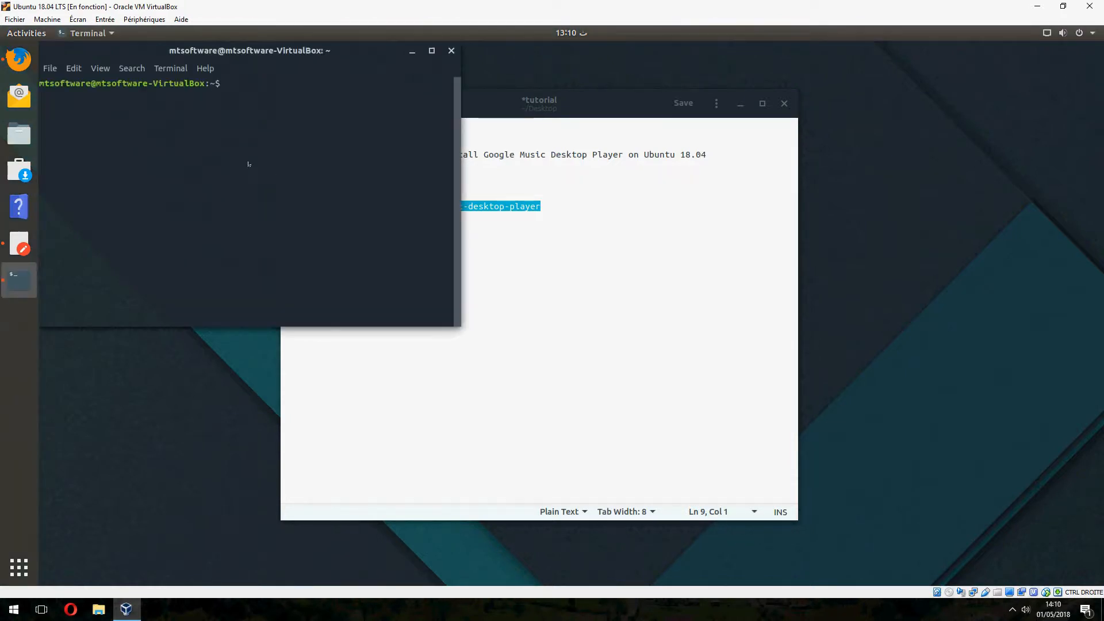
Run the pasted snap install command to install Google Play Music Desktop Player 4.4.1.
key(Return)
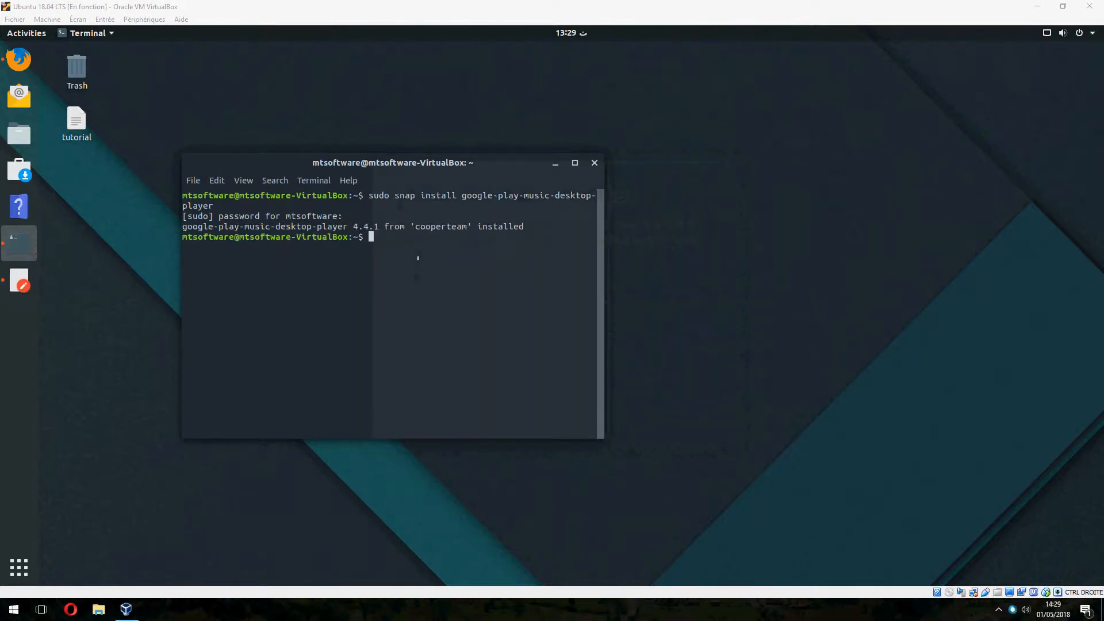
mouse_move(18, 567)
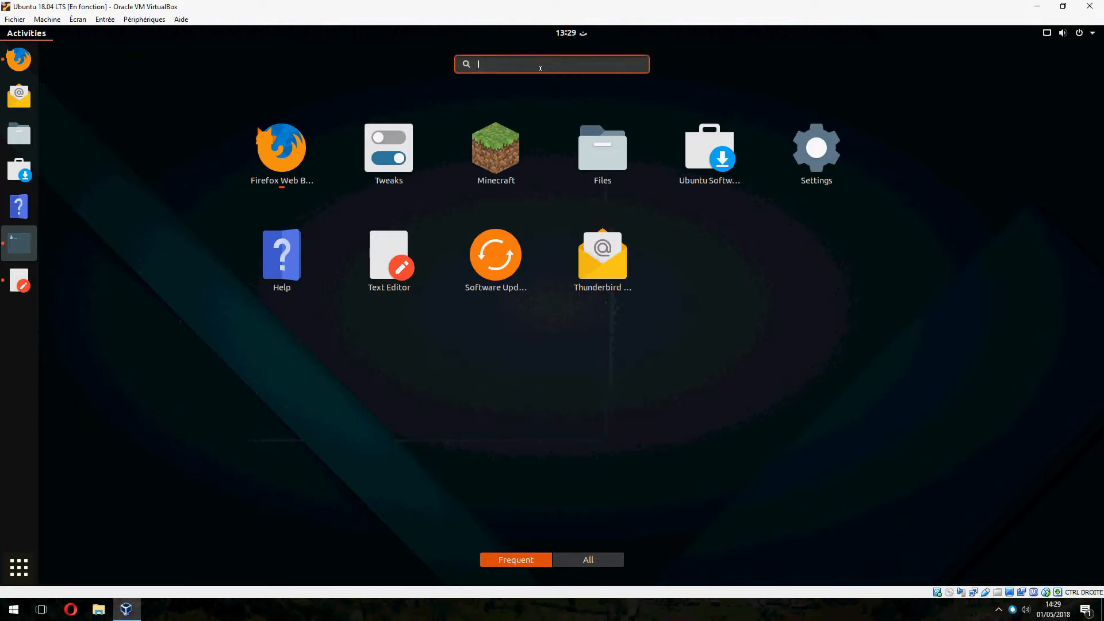
Search Activities for 'gool' to find and launch Google Play Music Desktop Player.
text(gool)
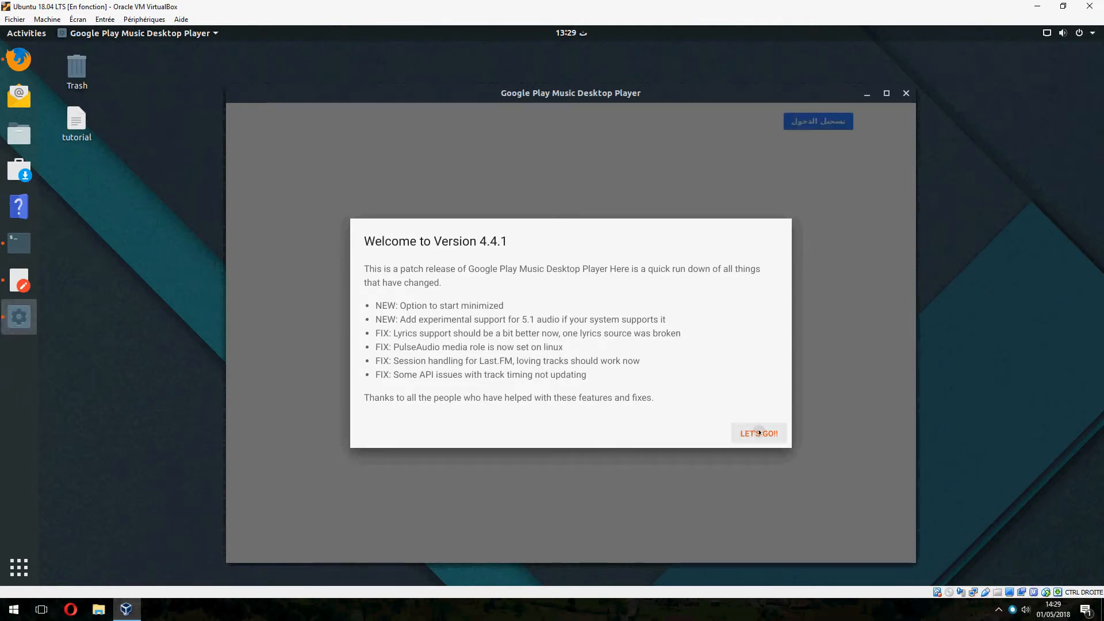
Dismiss the Version 4.4.1 welcome notes and start Google account sign-in.
click(758, 432)
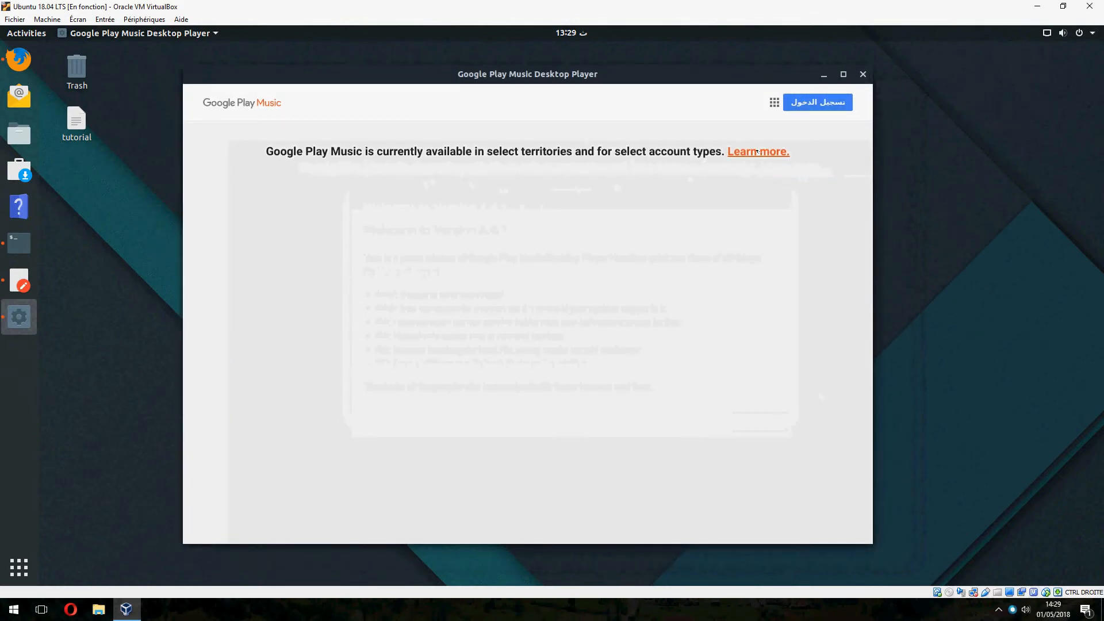
click(758, 151)
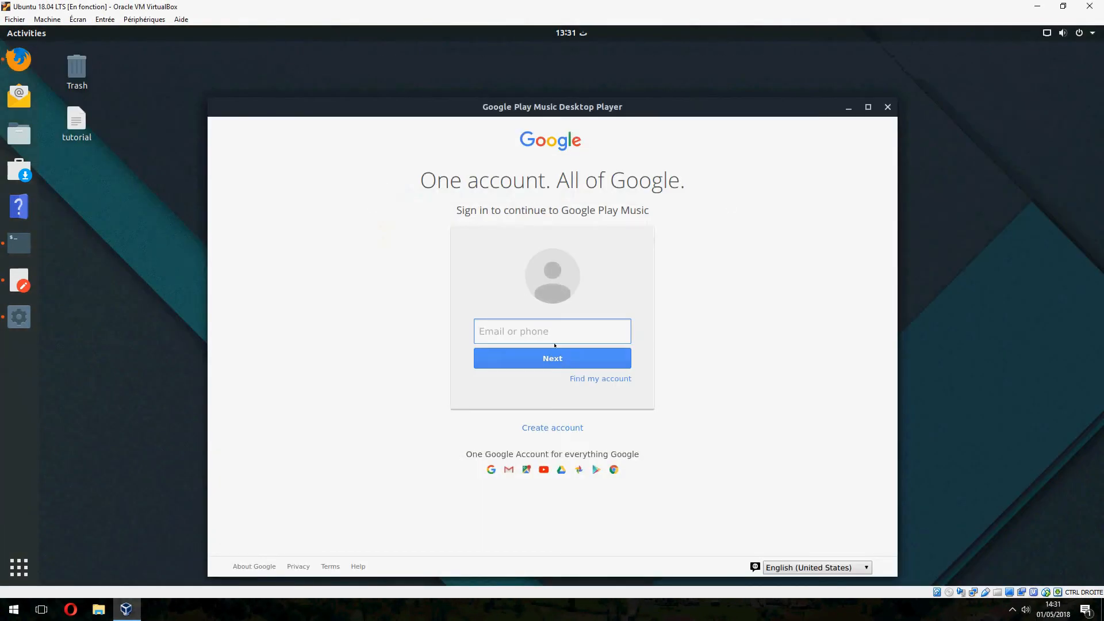
mouse_move(539, 420)
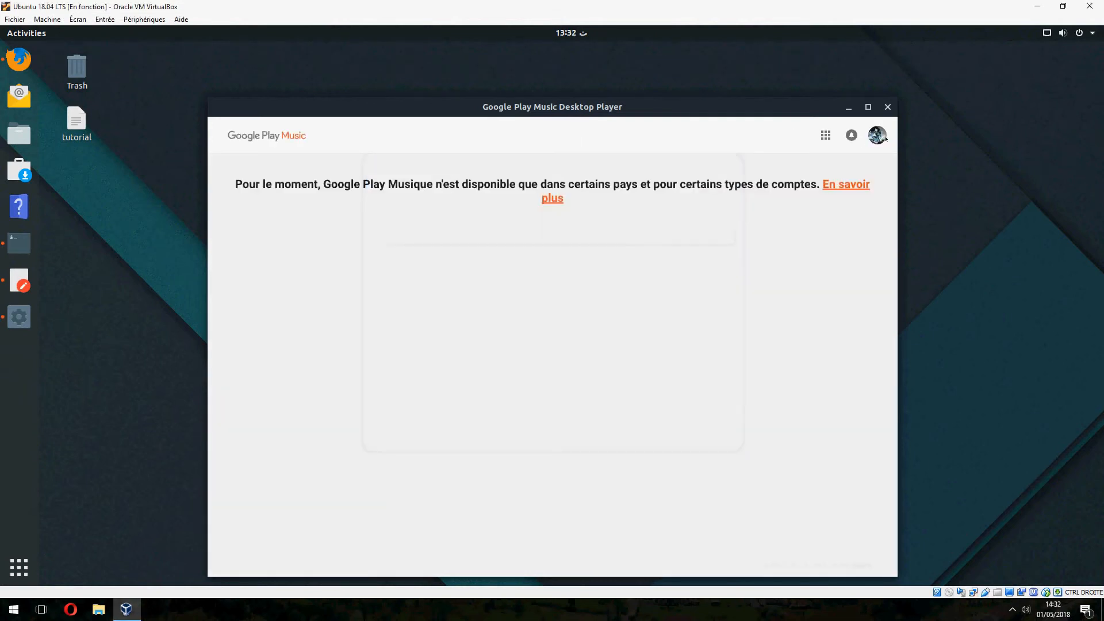
mouse_move(491, 169)
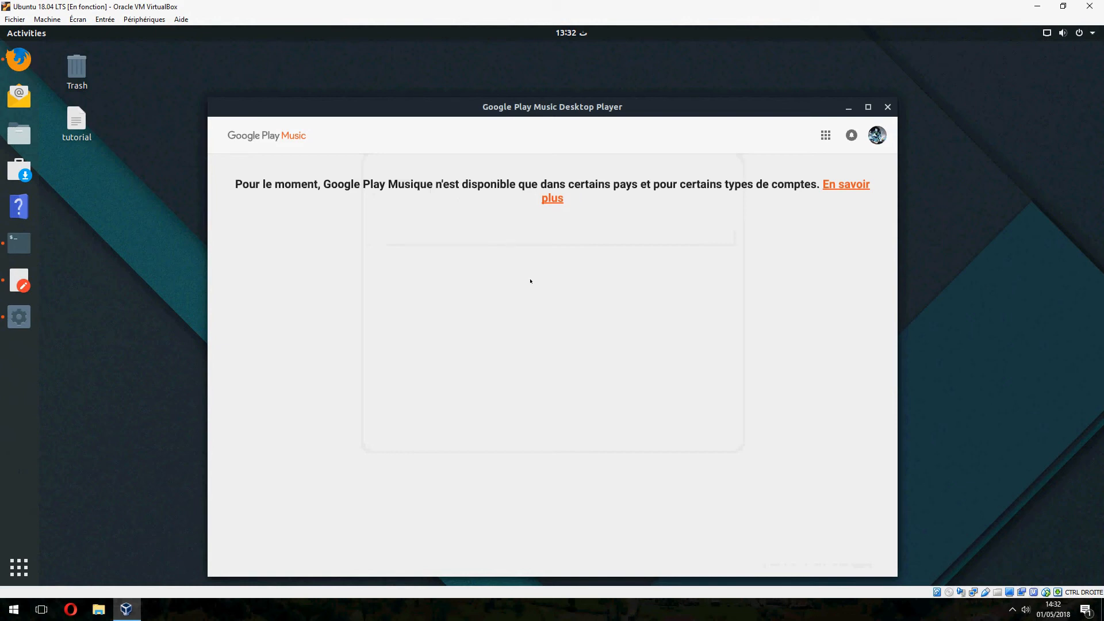
mouse_move(558, 166)
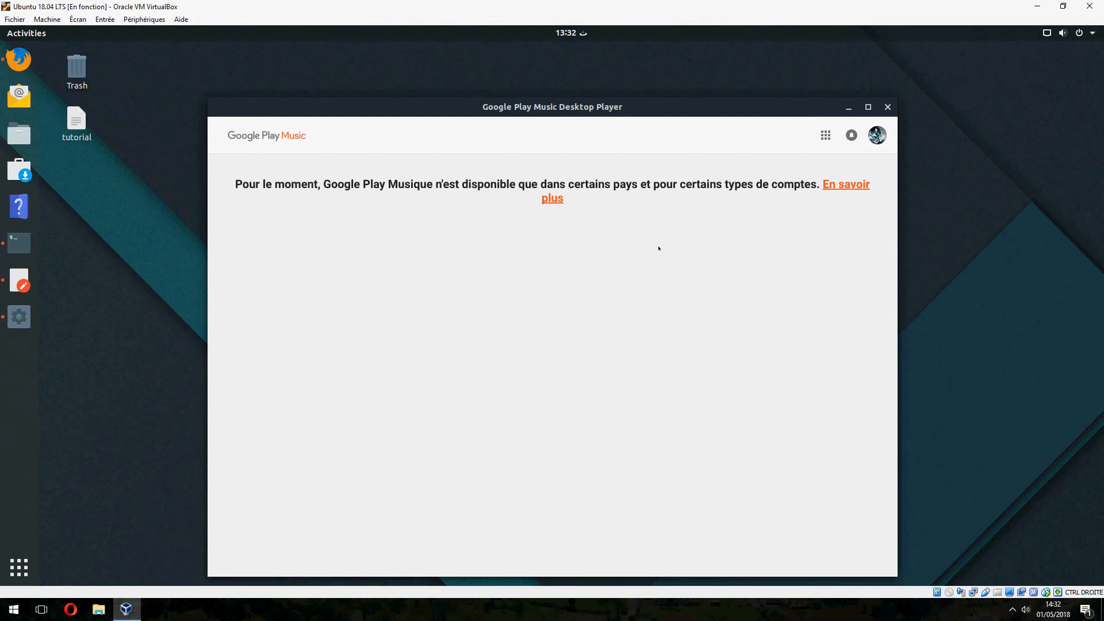
mouse_move(627, 192)
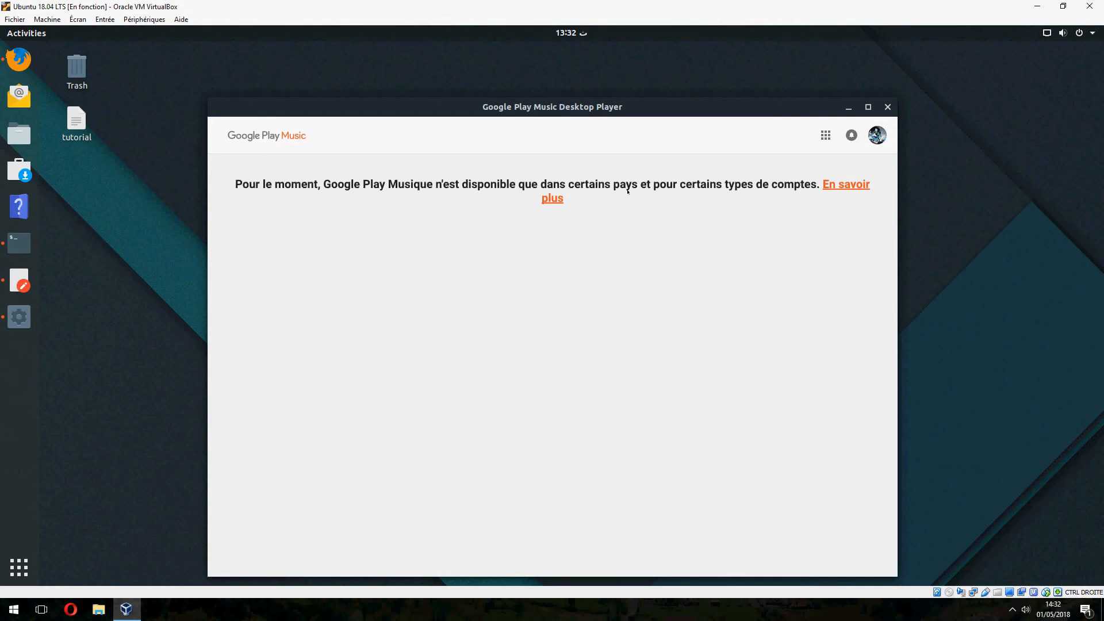
mouse_move(744, 250)
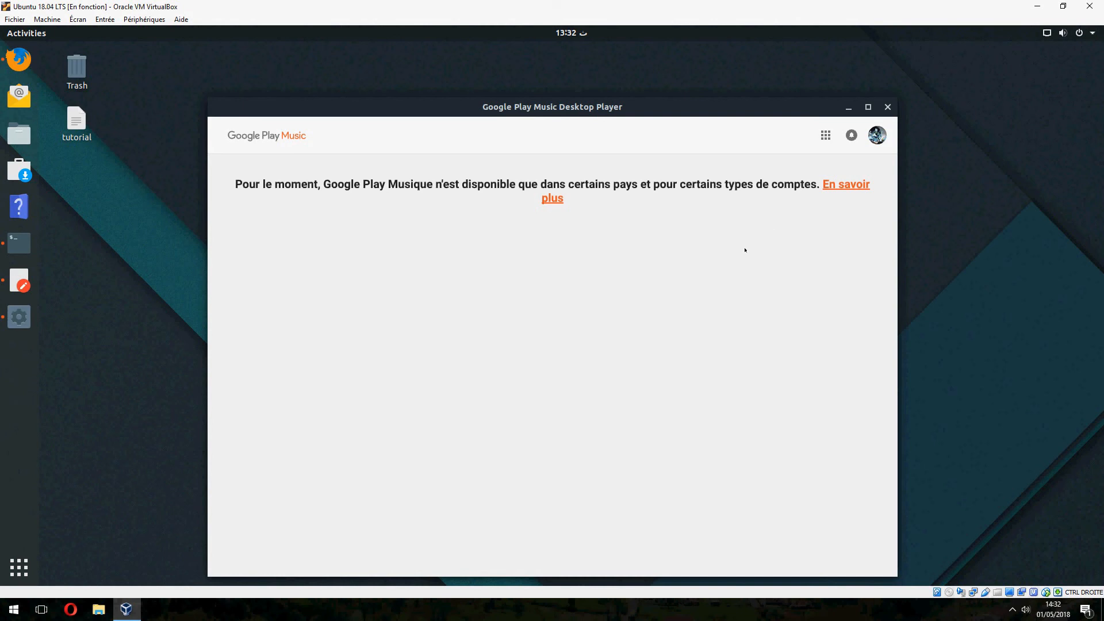
mouse_move(690, 291)
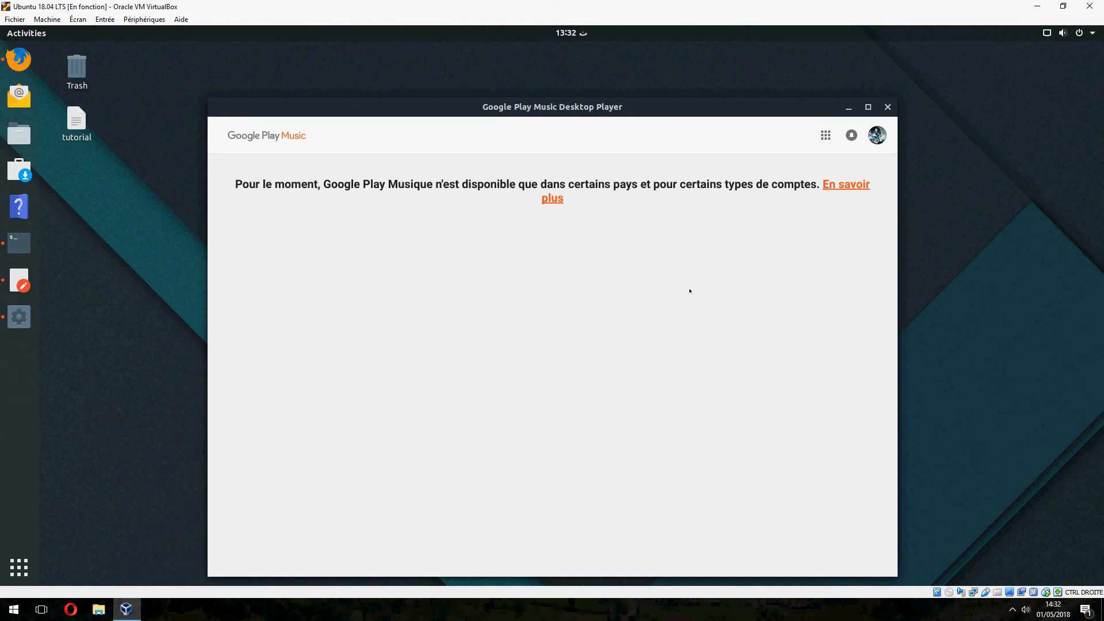